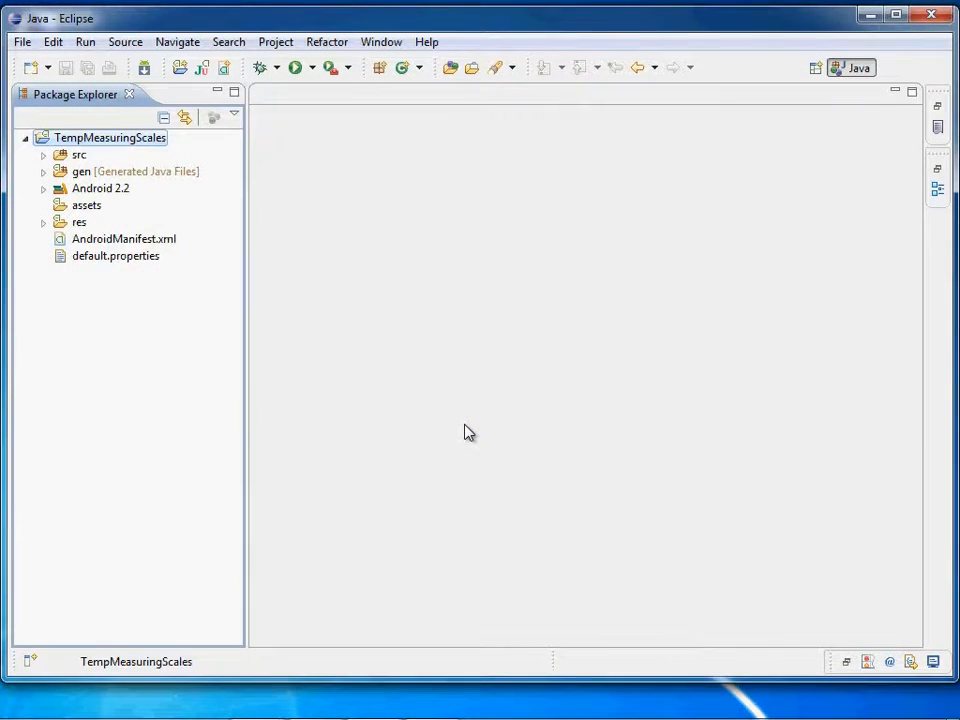
{"action": "mouse_move", "coordinate": [305, 160]}
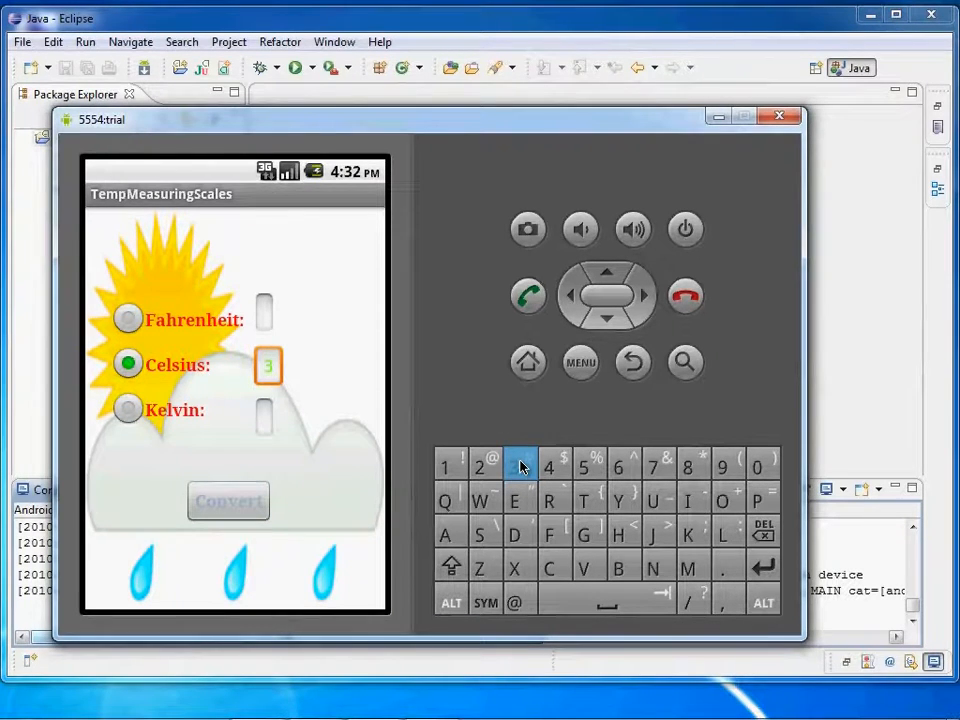
Step: Enter 31 in the Android app's Celsius field and convert it
{"action": "left_click", "coordinate": [444, 466]}
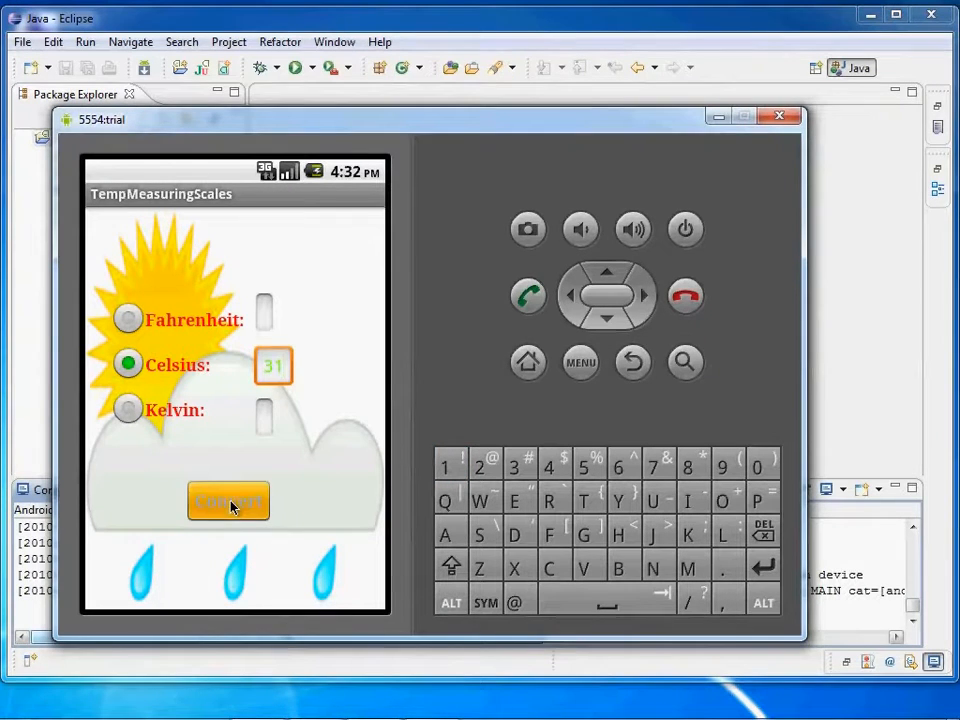
{"action": "left_click", "coordinate": [228, 501]}
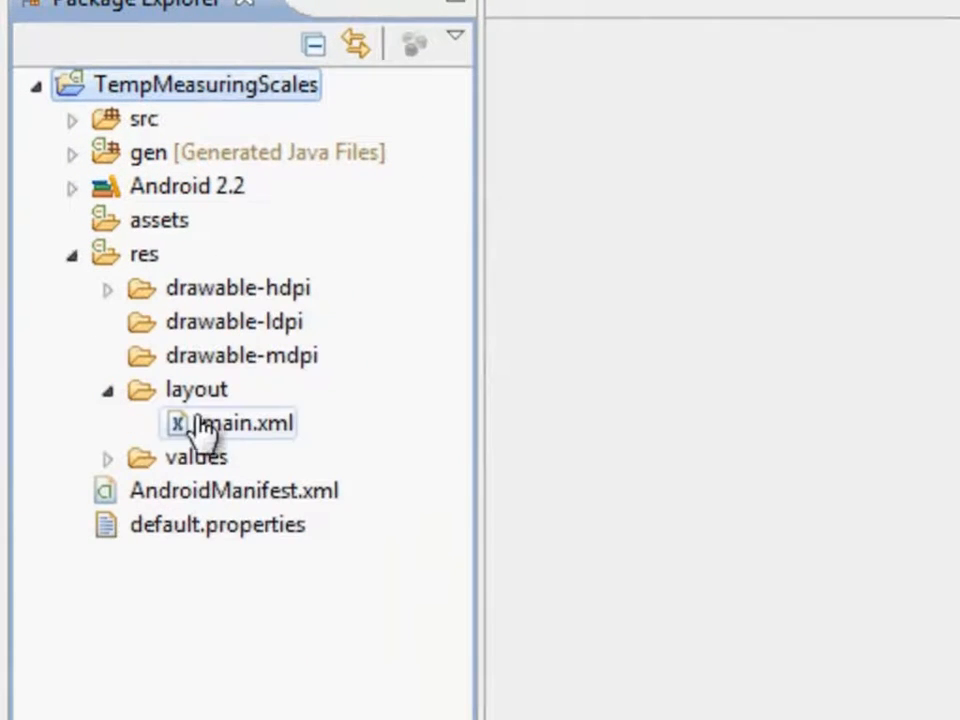
Step: Open main.xml from res > layout and select its RadioGroup block
{"action": "double_click", "coordinate": [205, 423]}
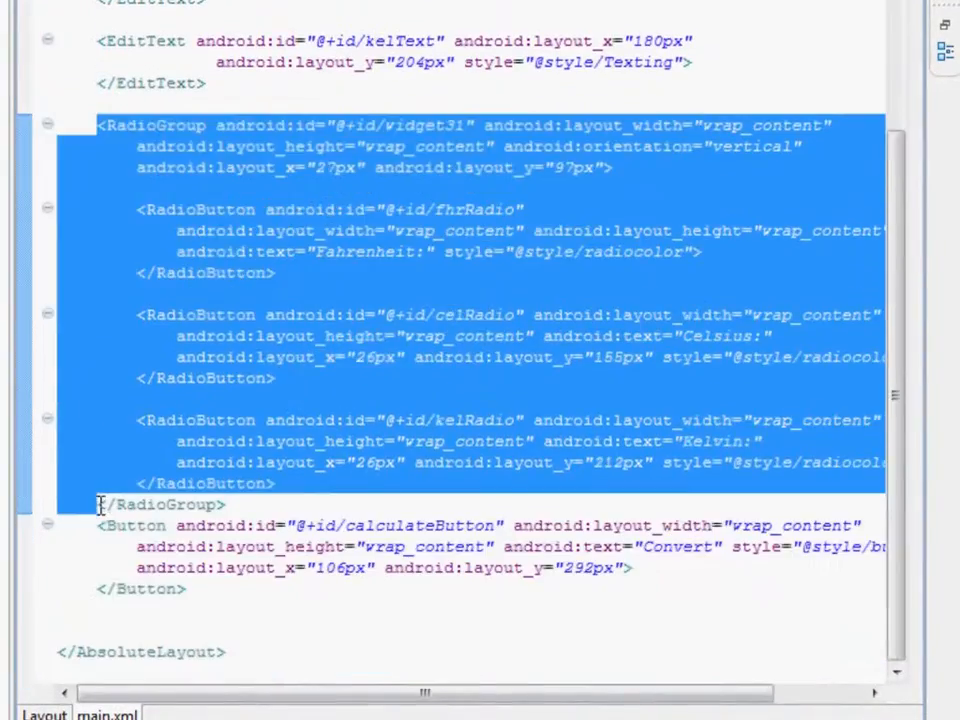
{"action": "left_click", "coordinate": [422, 102]}
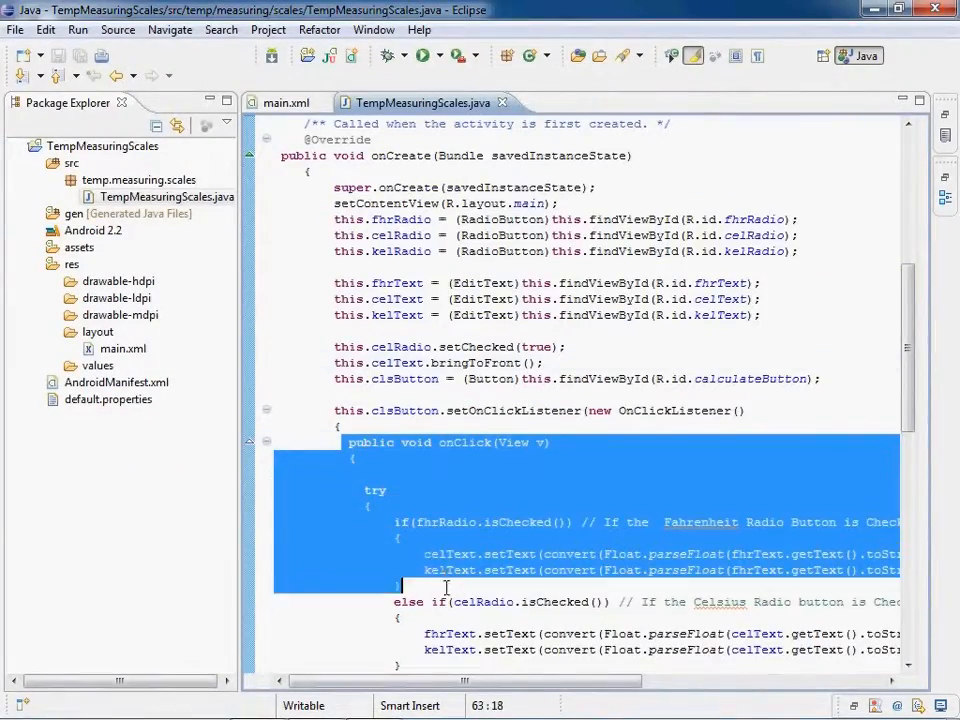
Step: Scroll TempMeasuringScales.java past onCreate and onClick and select the convert method
{"action": "scroll", "scroll_direction": "down", "scroll_amount": 3}
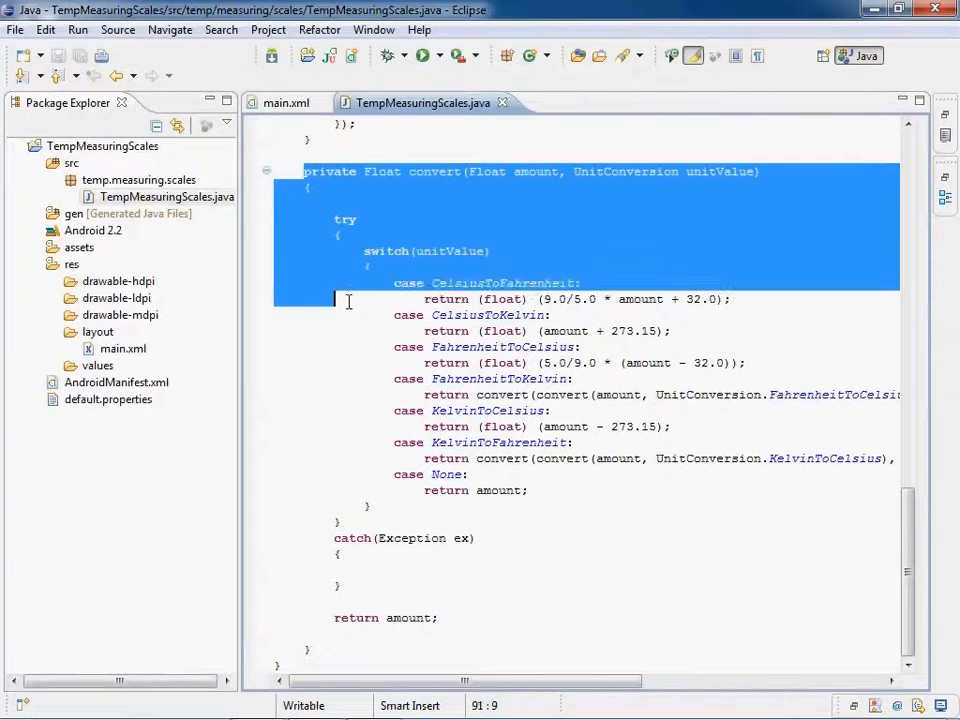
{"action": "left_click_drag", "start_coordinate": [348, 300], "coordinate": [365, 505]}
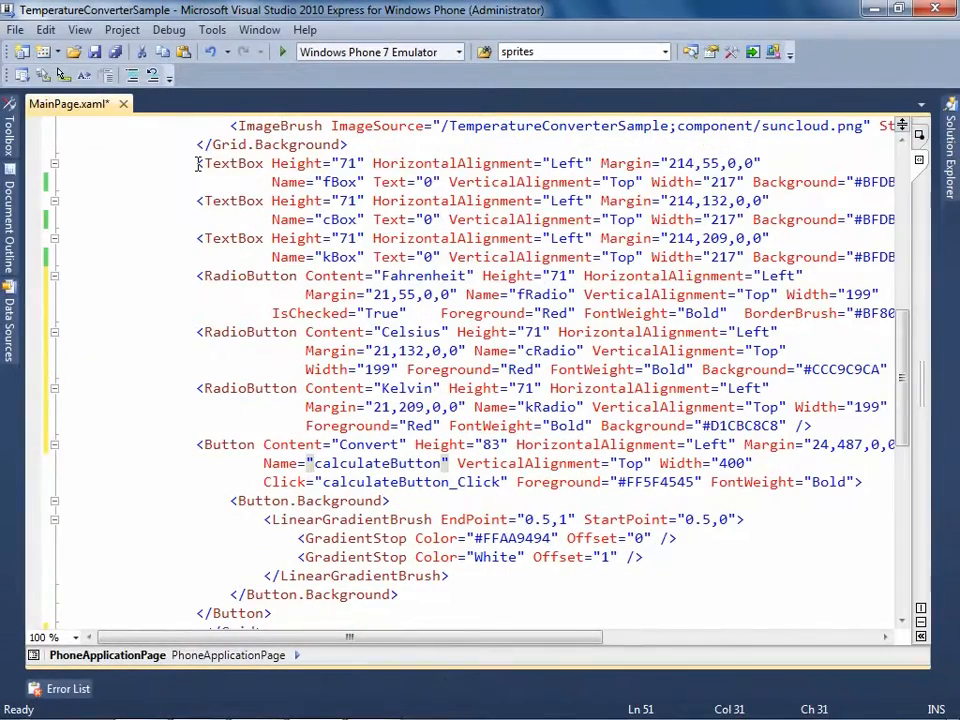
Step: Select the Button's Click="calculateButton_Click" attribute and bring up its context menu
{"action": "left_click_drag", "start_coordinate": [197, 163], "coordinate": [309, 613]}
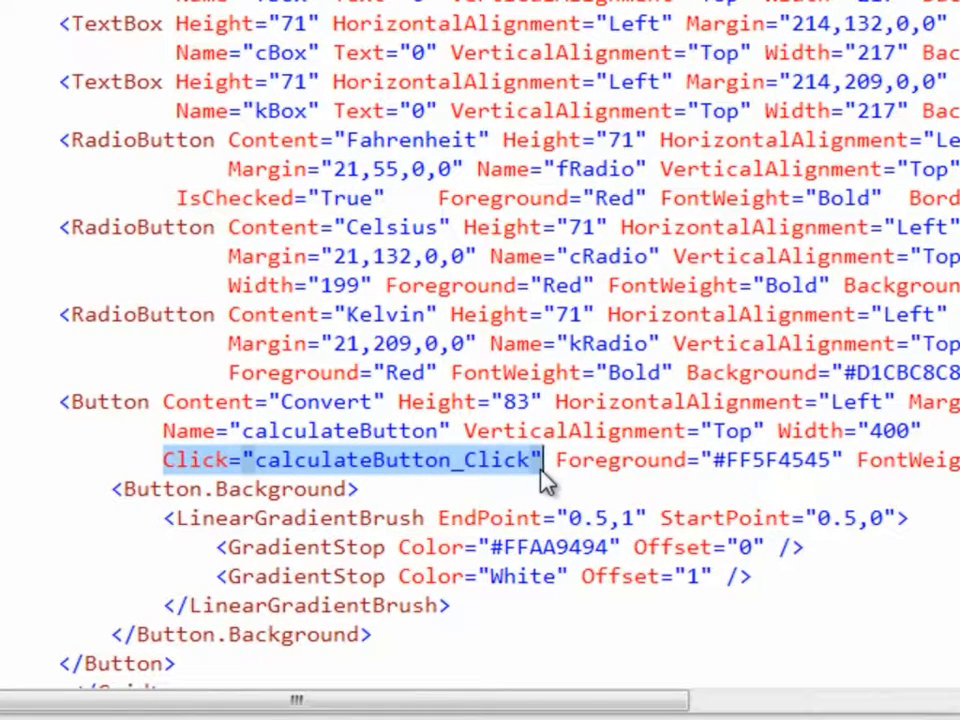
{"action": "left_click", "coordinate": [545, 460]}
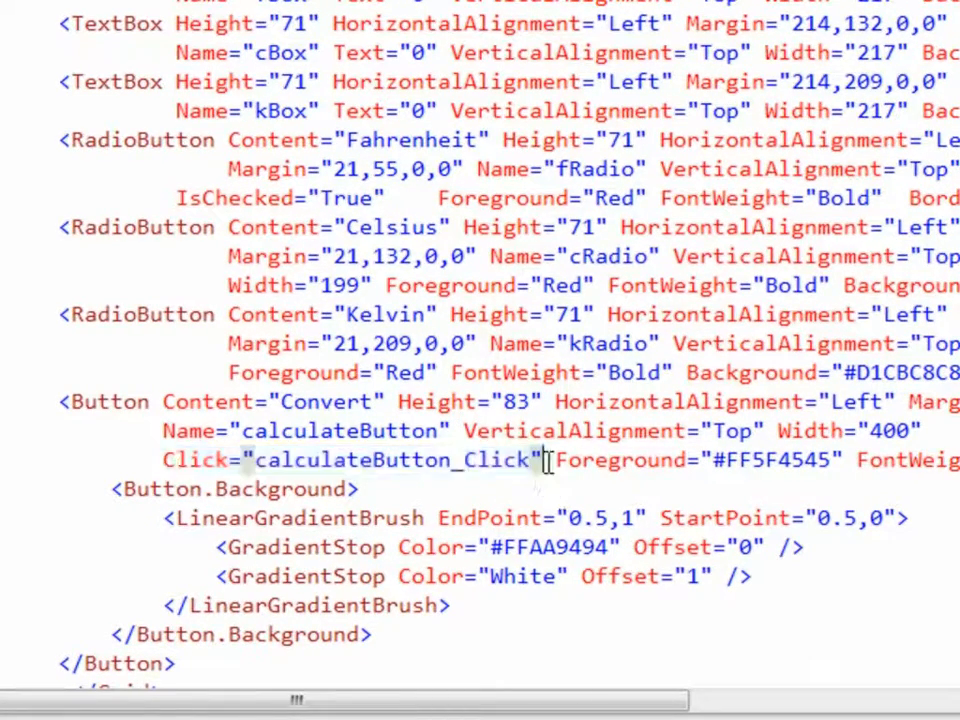
{"action": "right_click", "coordinate": [400, 479]}
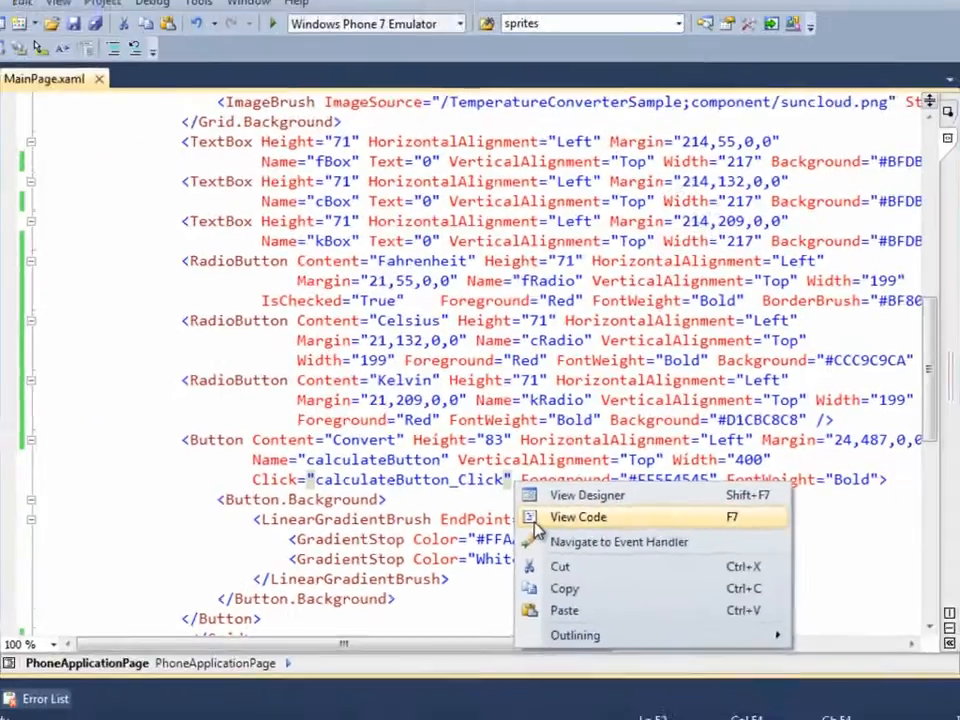
Step: View Code for MainPage.xaml and scroll through calculateButton_Click and convert
{"action": "left_click", "coordinate": [578, 516]}
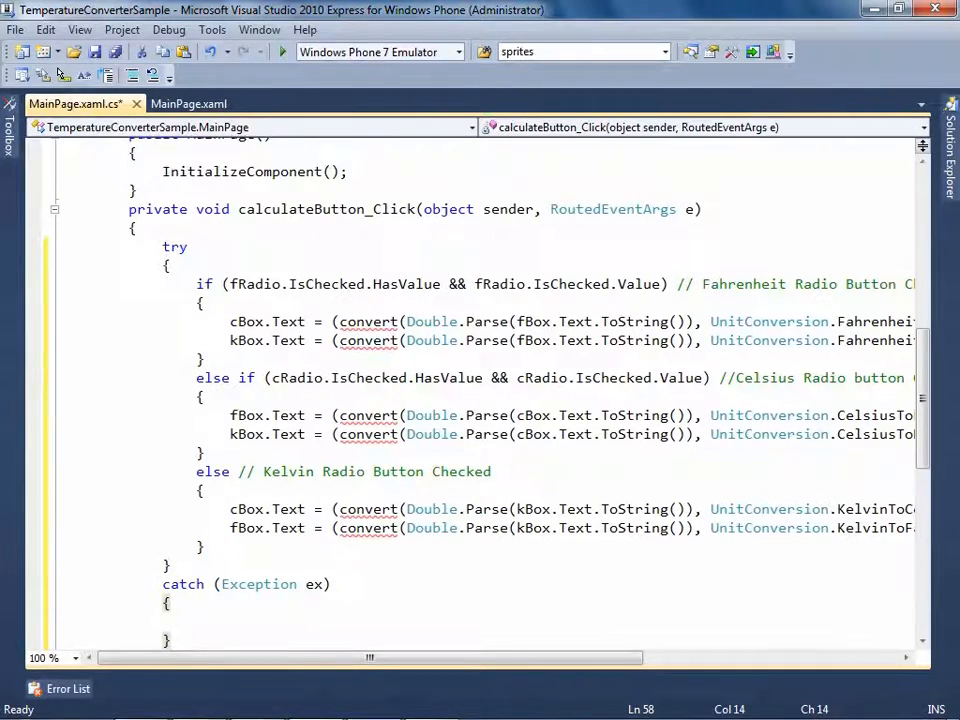
{"action": "scroll", "scroll_direction": "down", "scroll_amount": 3}
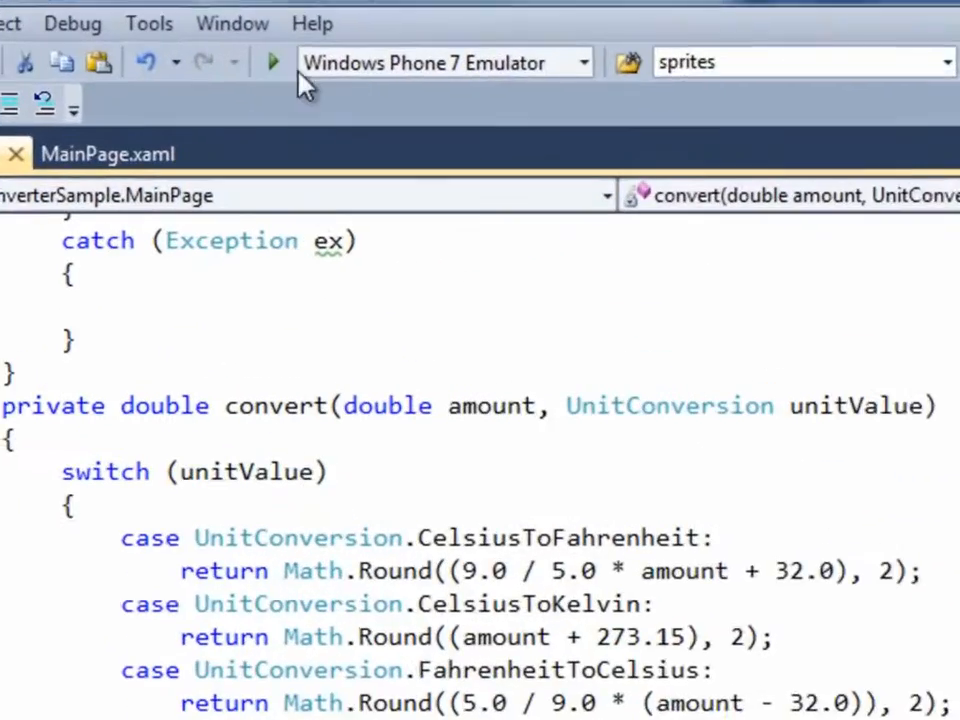
Step: Debug the app in the emulator, select Celsius and type 45 into its field
{"action": "left_click", "coordinate": [273, 62]}
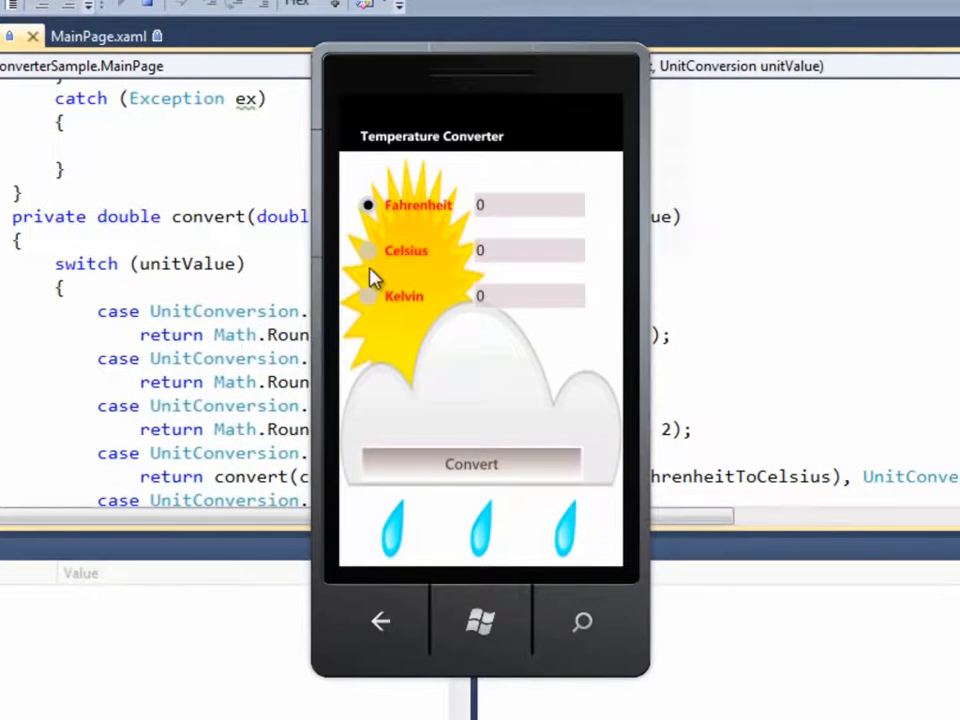
{"action": "left_click", "coordinate": [368, 250]}
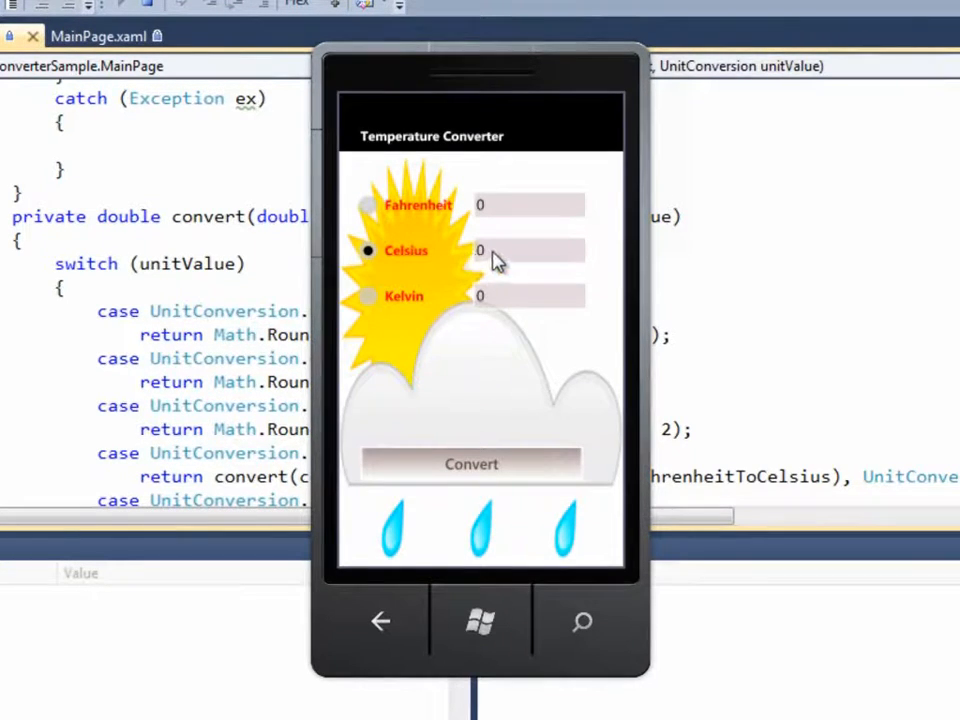
{"action": "left_click", "coordinate": [528, 250]}
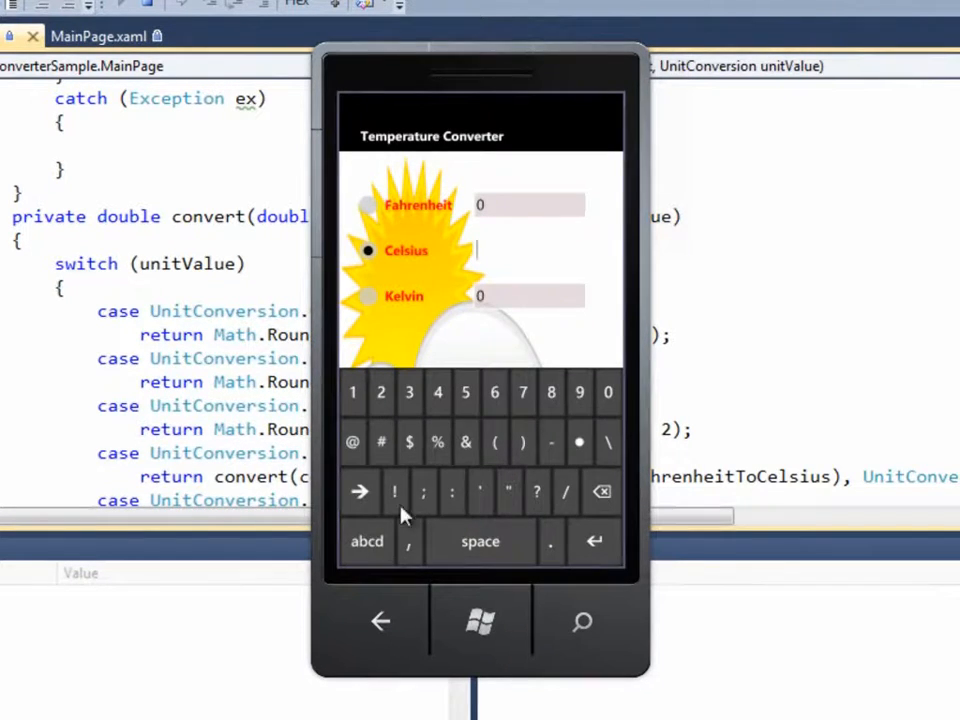
{"action": "type", "text": "45"}
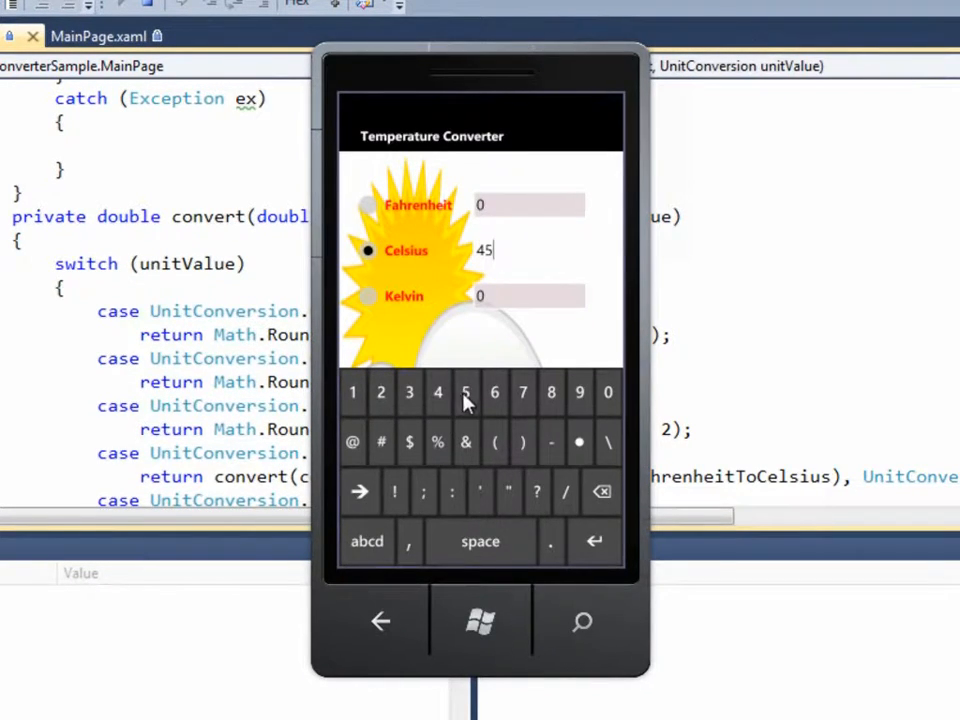